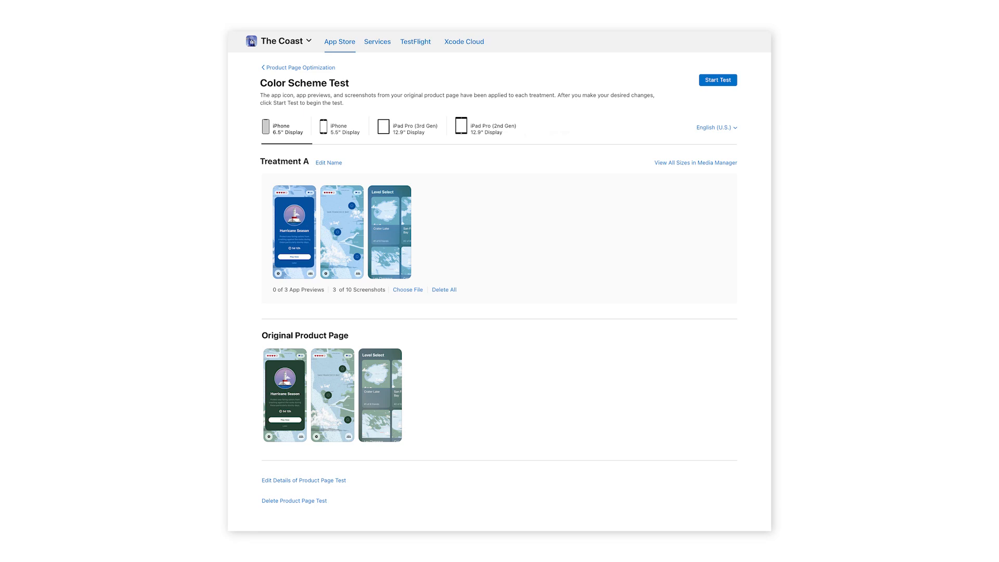
{"action": "scroll", "scroll_direction": "down", "scroll_amount": 3}
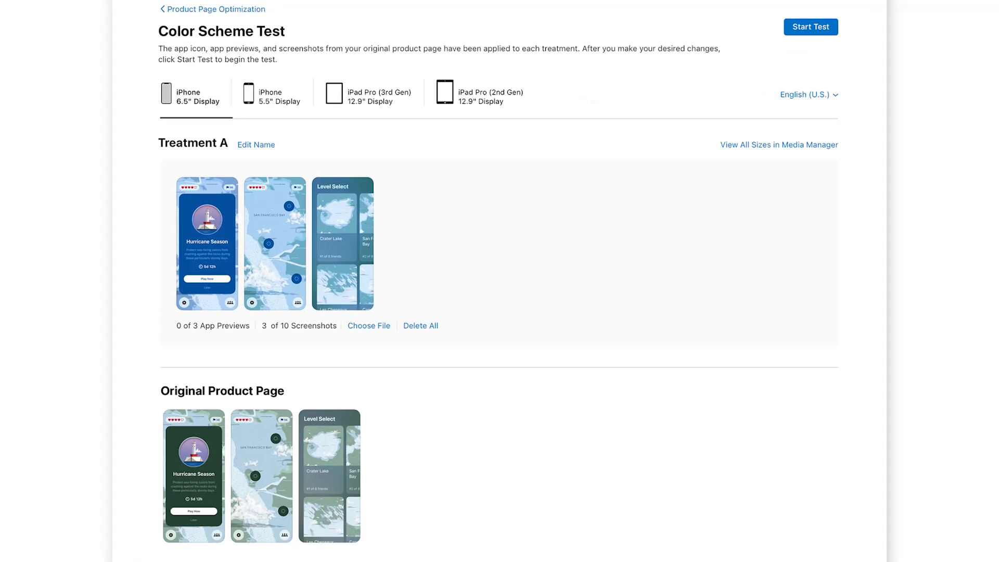
{"action": "scroll", "scroll_direction": "down", "scroll_amount": 3}
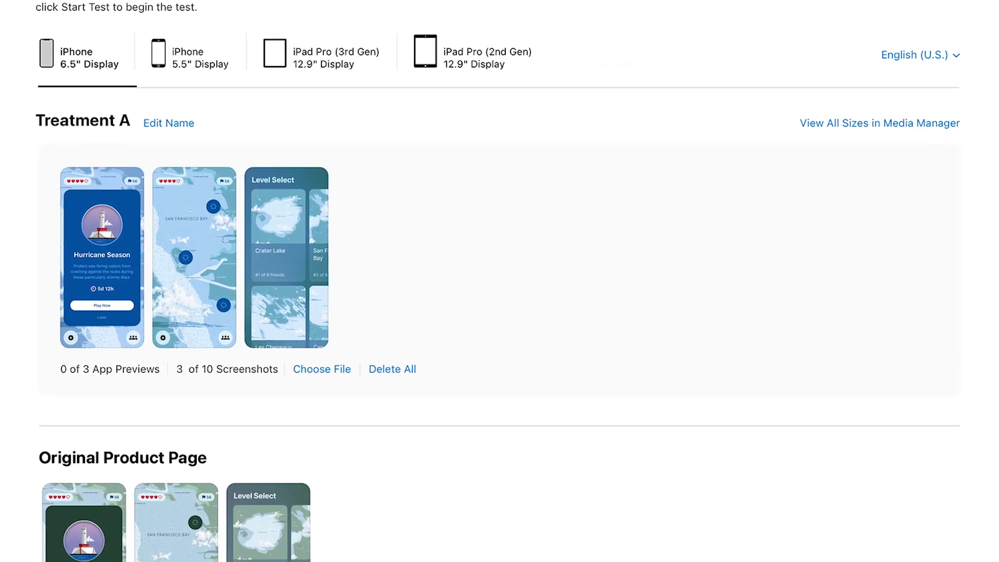